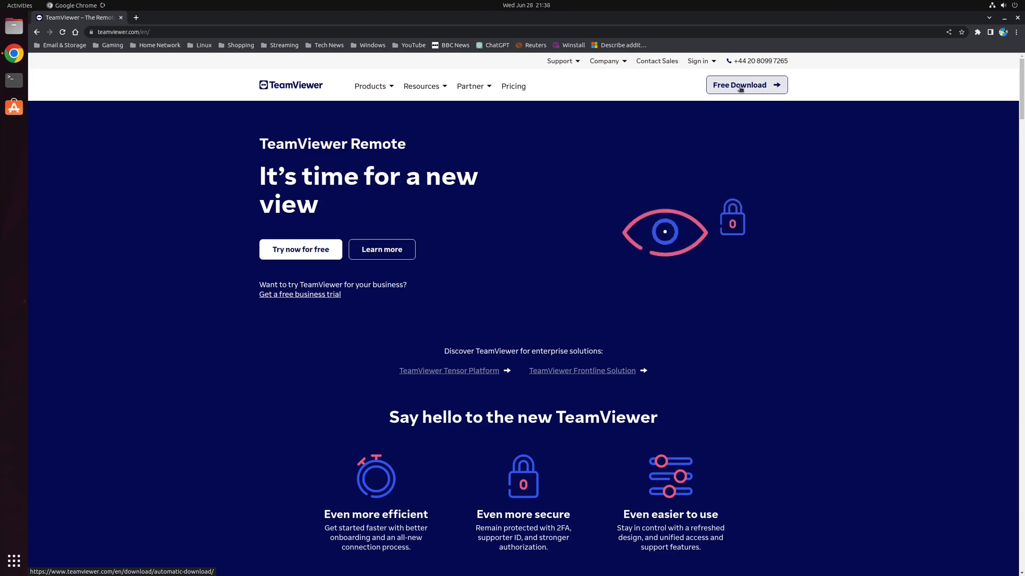
# - Go to the TeamViewer download page to get the 64-bit Ubuntu/Debian .deb package
pyautogui.click(747, 85)
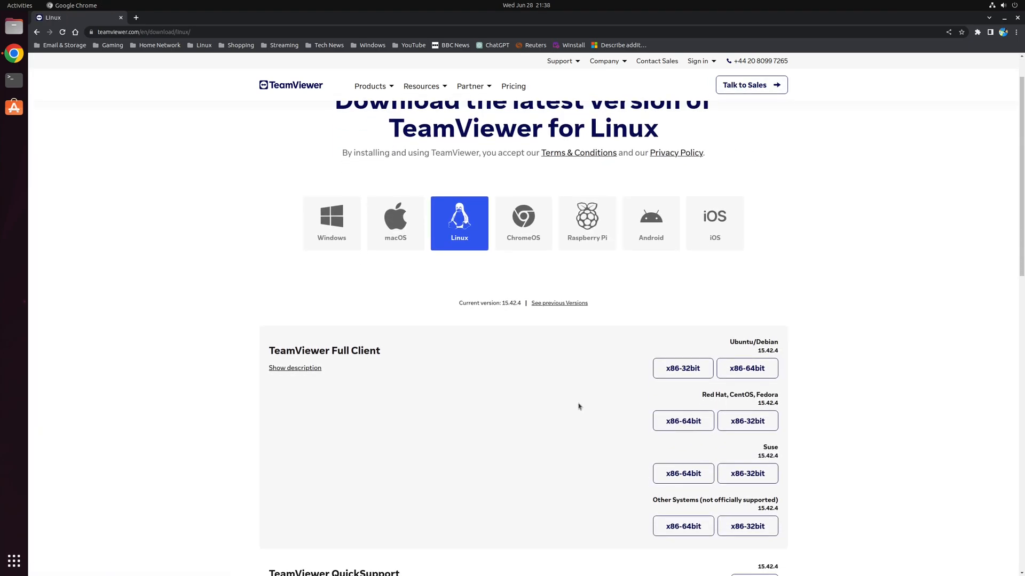
pyautogui.scroll(-3)
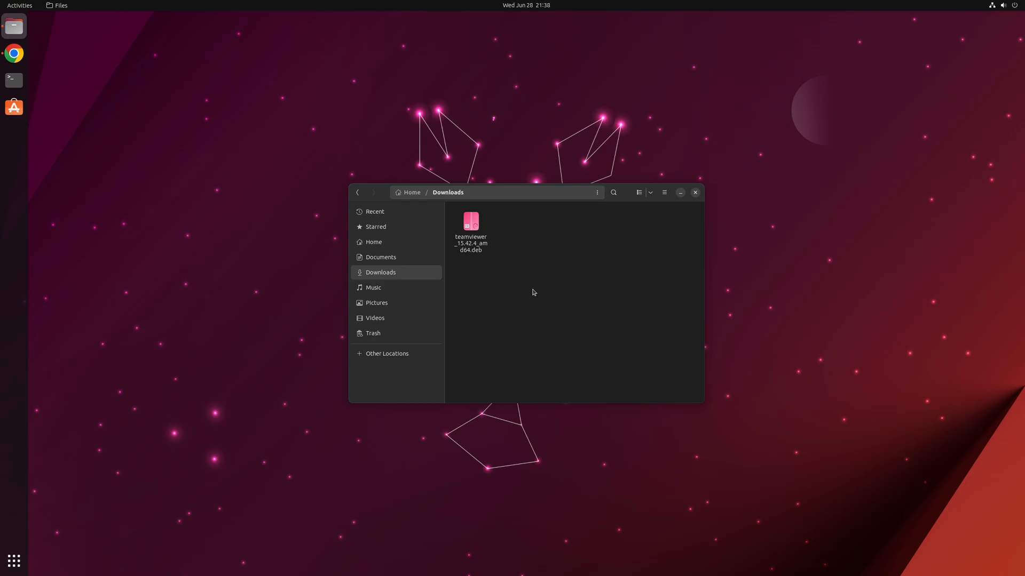
# - Open the downloaded teamviewer .deb in Ubuntu Software and install TeamViewer 15.42.4
pyautogui.click(470, 224)
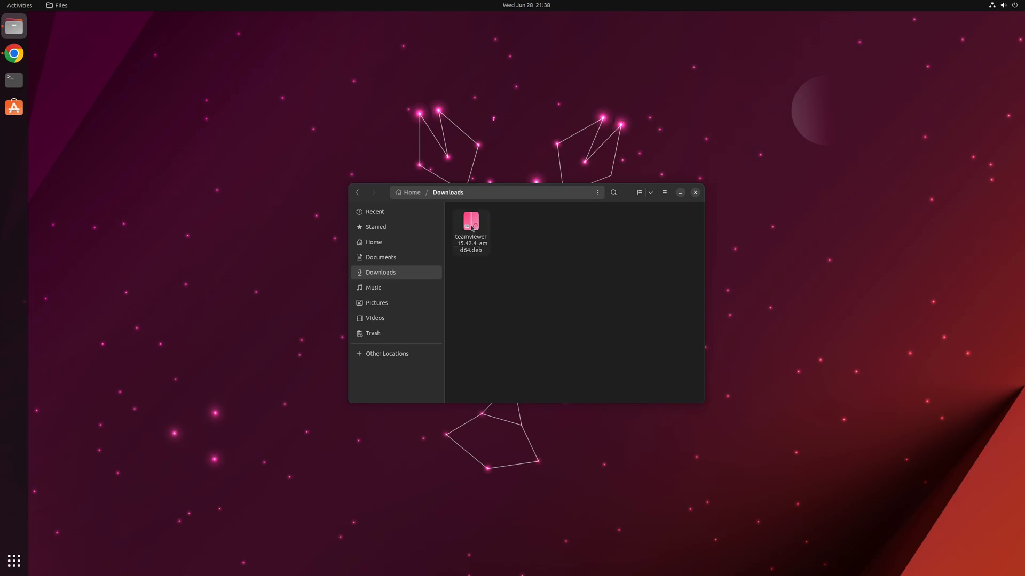
pyautogui.doubleClick(471, 222)
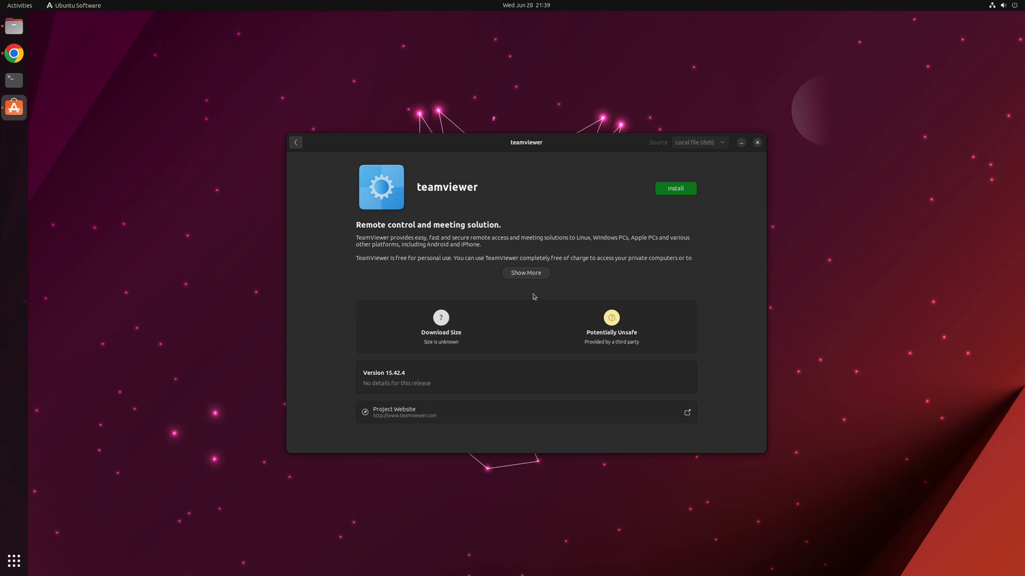
pyautogui.moveTo(602, 221)
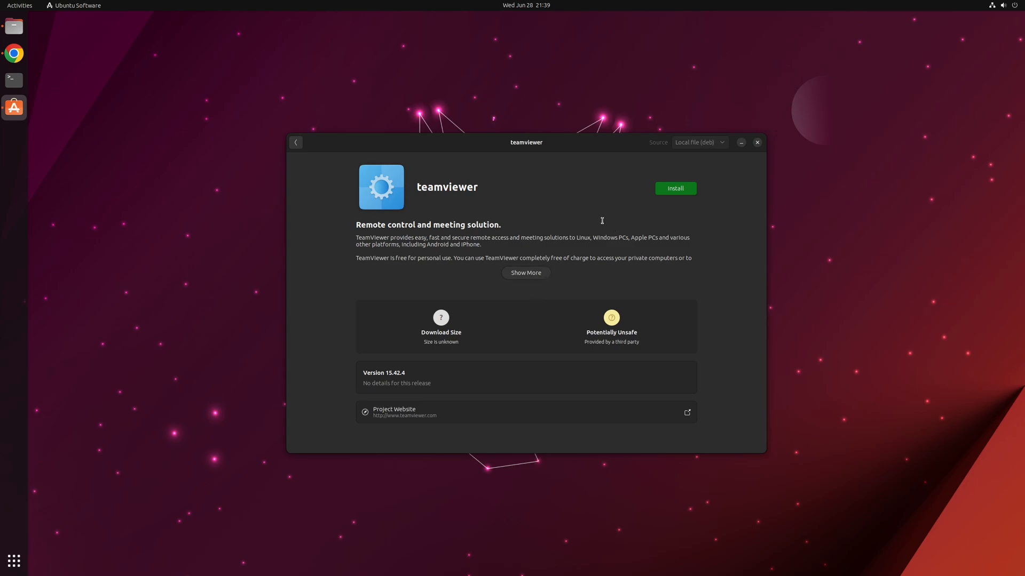
pyautogui.click(675, 188)
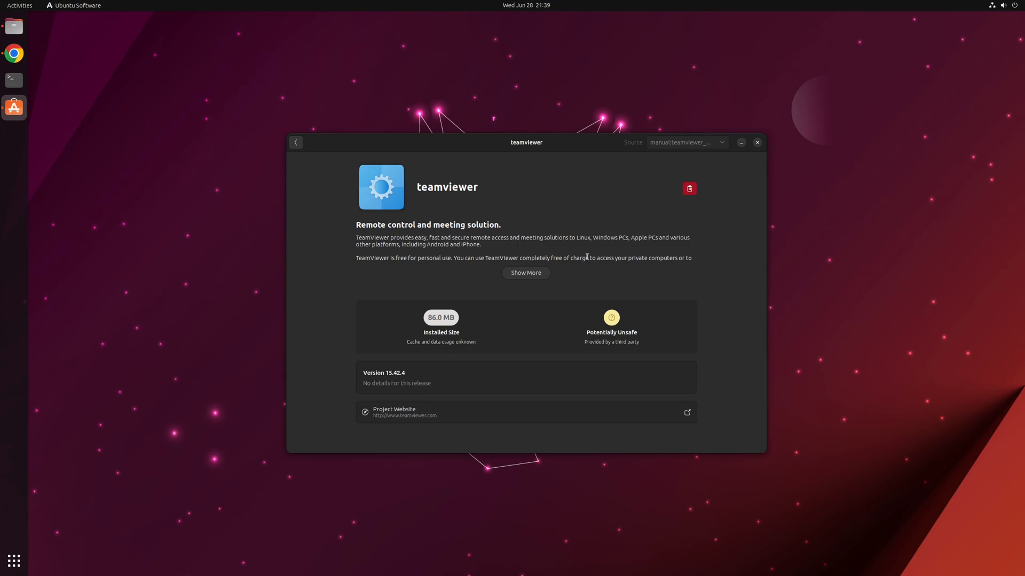
pyautogui.click(15, 5)
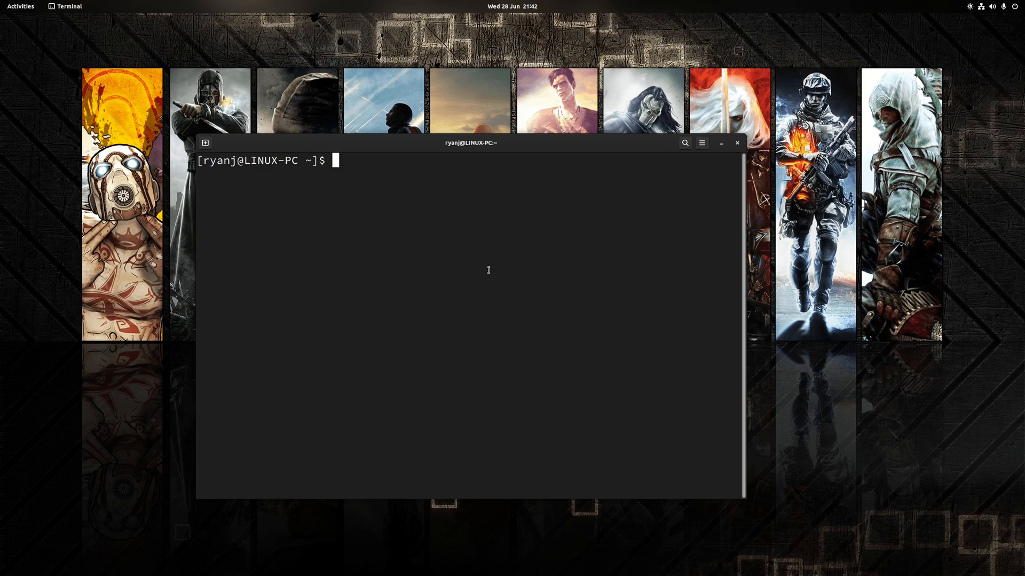
# - Run 'yay -S teamviewer', then 'sudo systemctl start teamviewerd' to start the daemon
pyautogui.write('yay -S teamviewer')
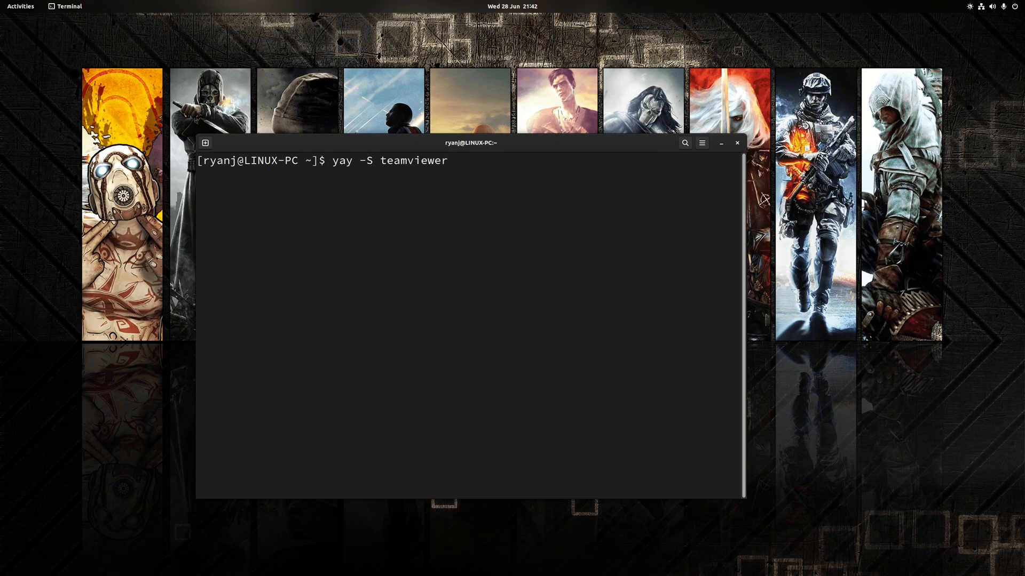
pyautogui.press('Return')
pyautogui.write('y')
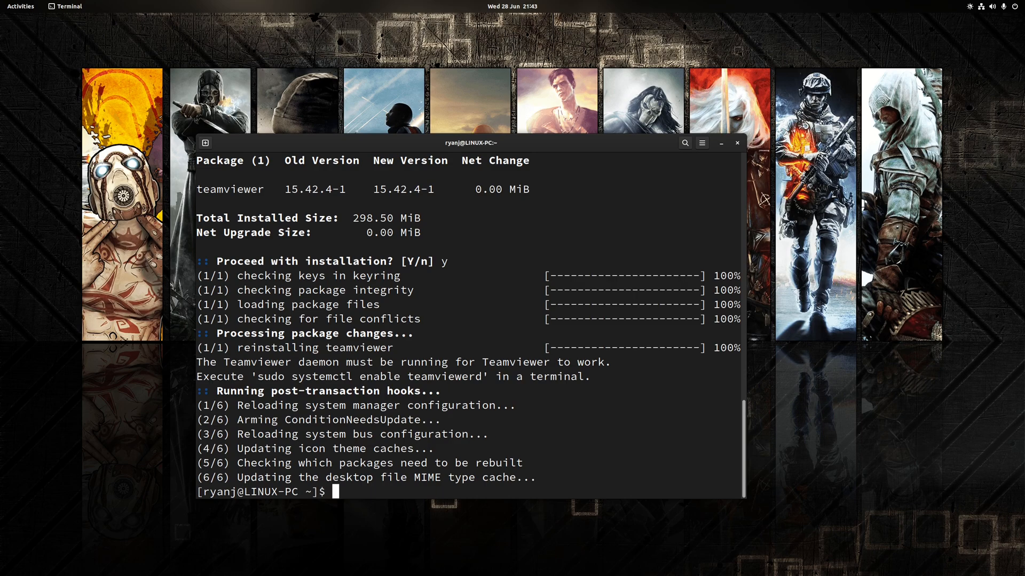
pyautogui.write('sudo systemctl start teamviewerd')
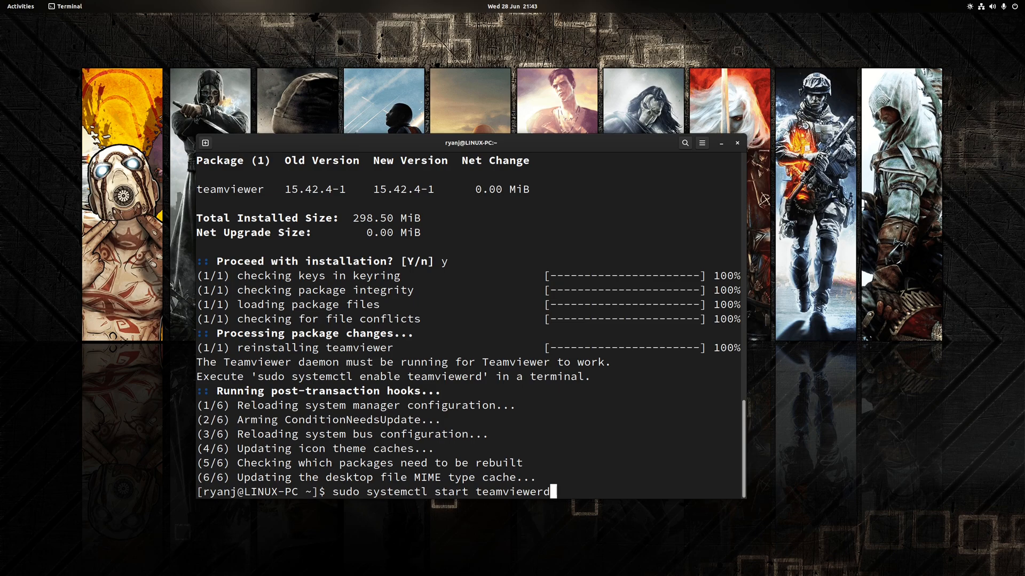
pyautogui.press('Return')
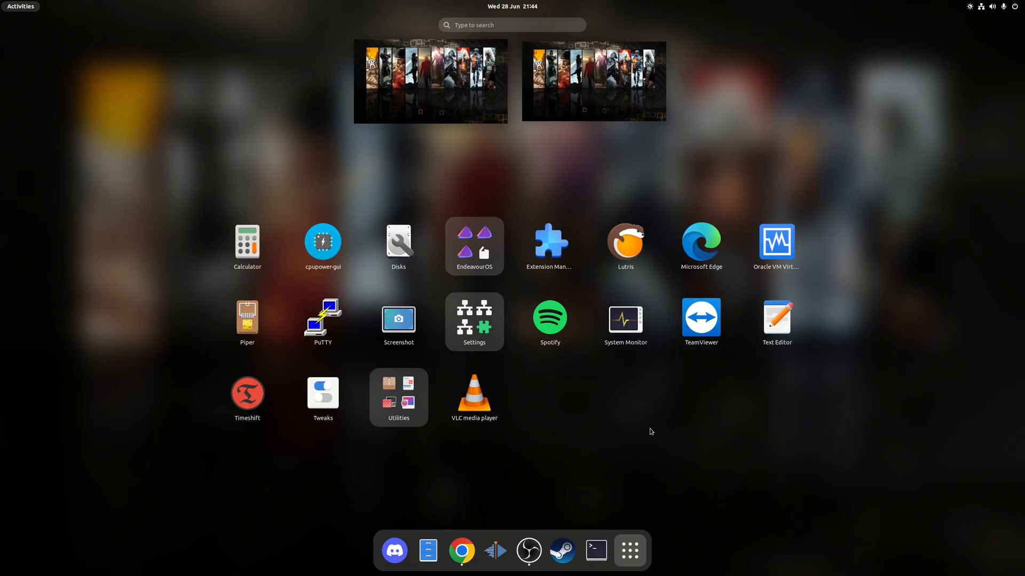
pyautogui.moveTo(698, 324)
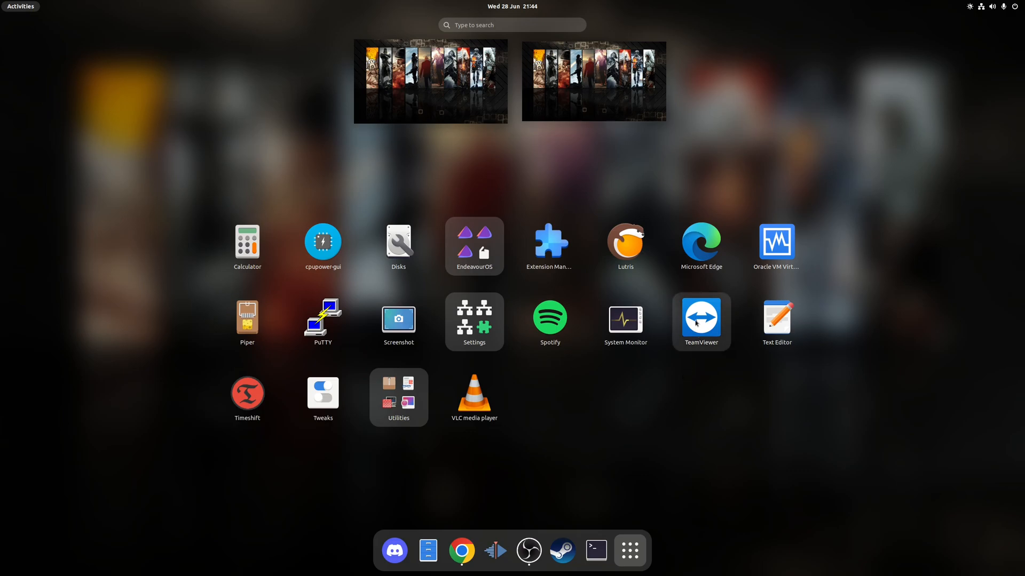